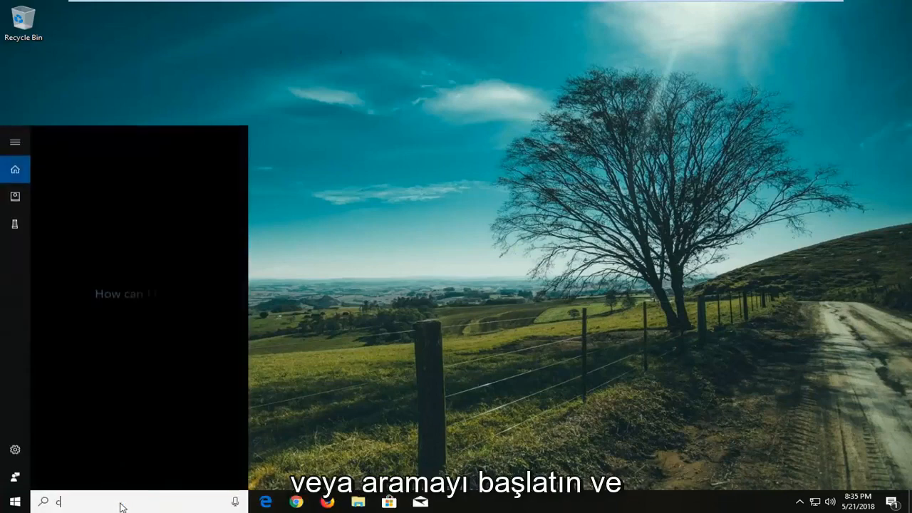
Launch Command Prompt from a cmd search as administrator, approving the UAC prompt.
text(cmd)
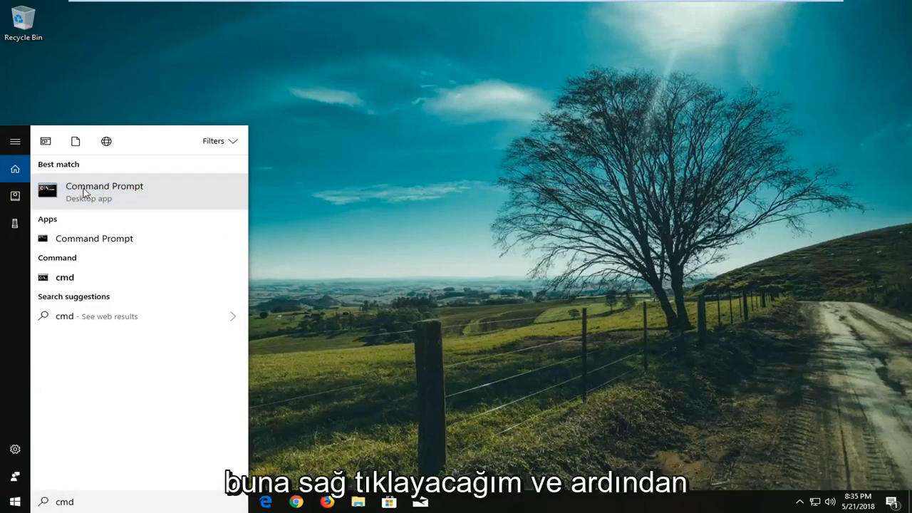
right_click(85, 191)
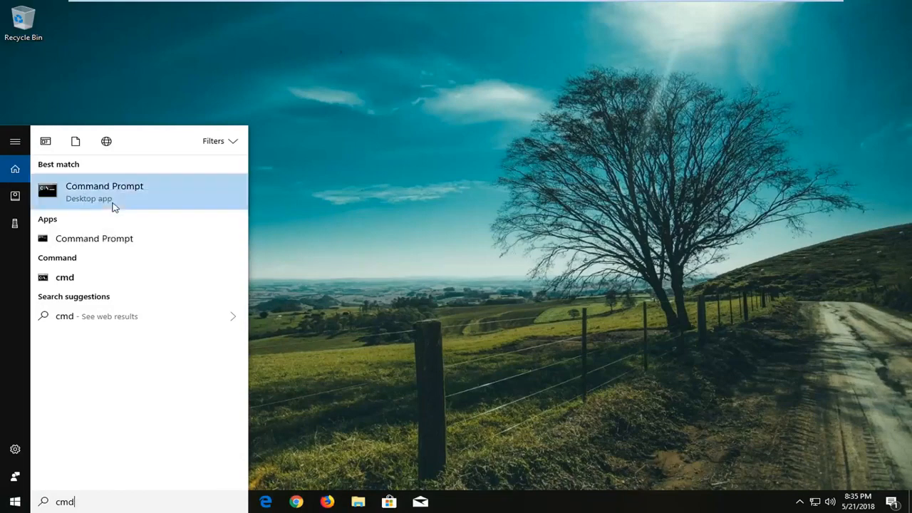
click(104, 190)
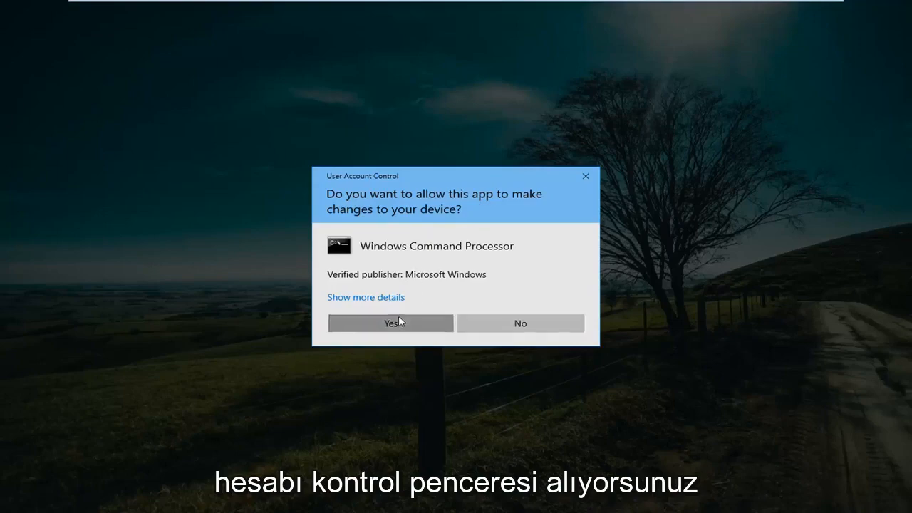
click(391, 323)
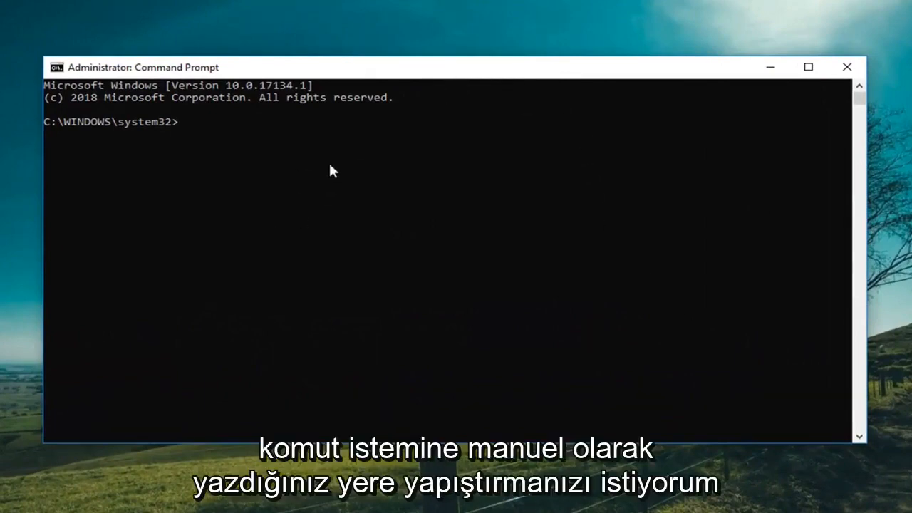
mouse_move(406, 71)
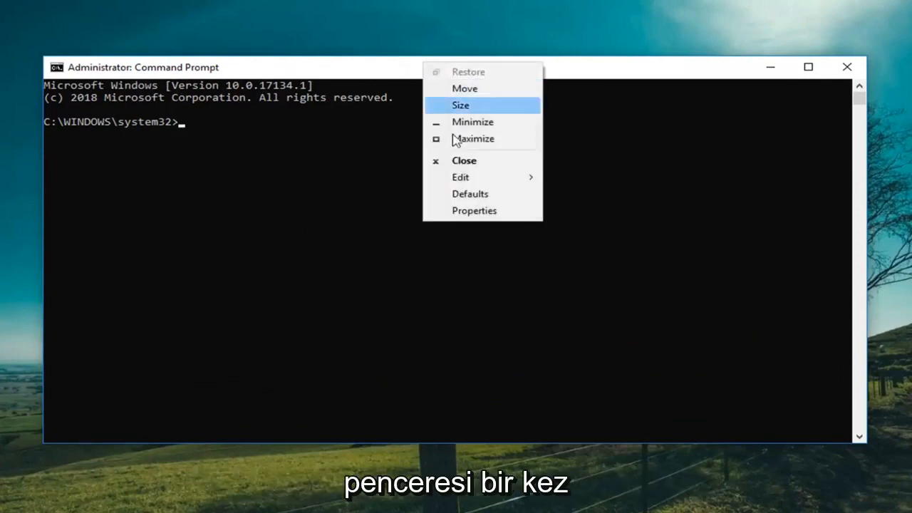
Paste Dism /Online /Cleanup-Image /RestoreHealth at the elevated prompt via the console's edit menu.
click(460, 177)
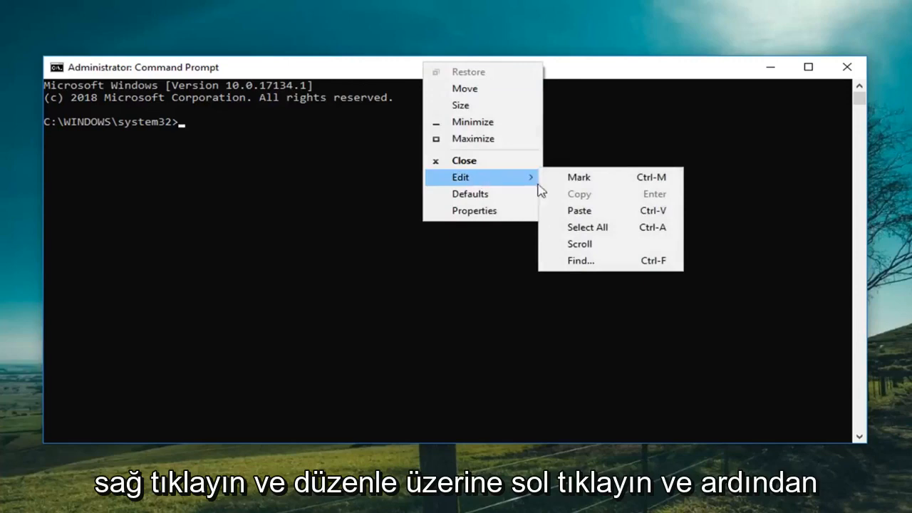
click(578, 210)
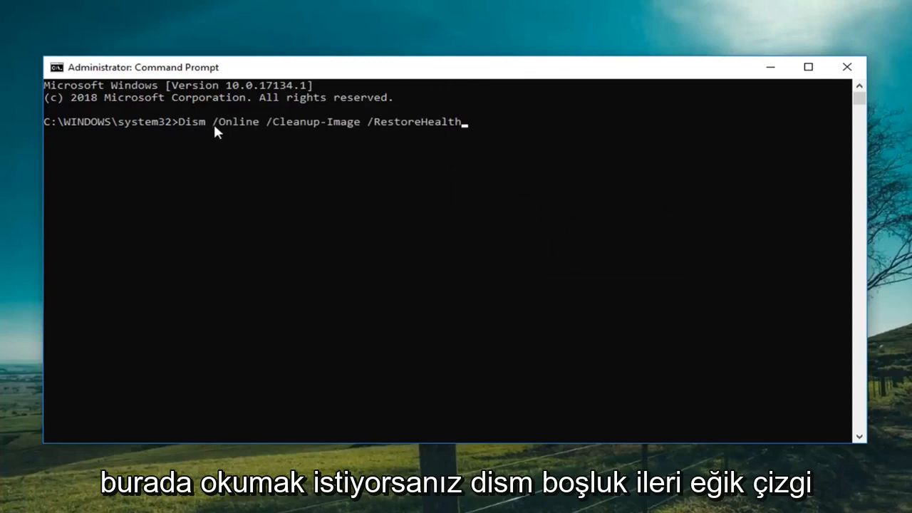
mouse_move(269, 138)
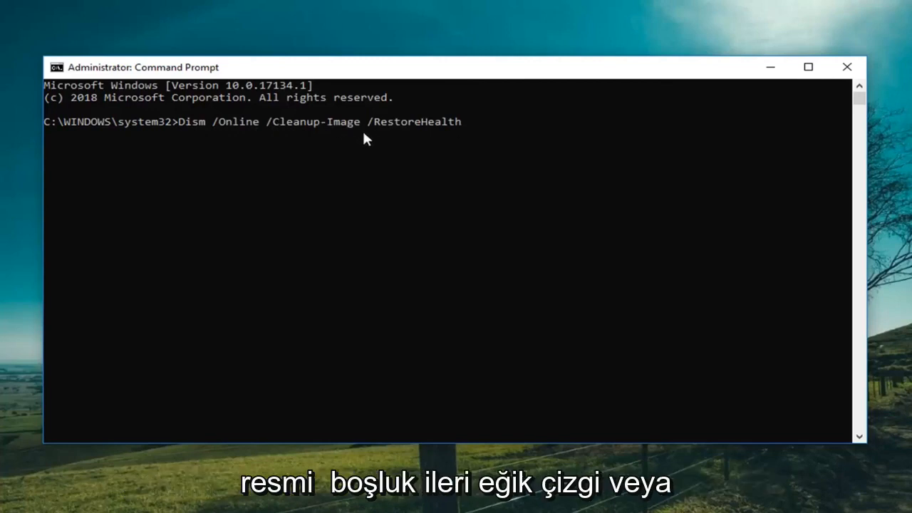
mouse_move(498, 151)
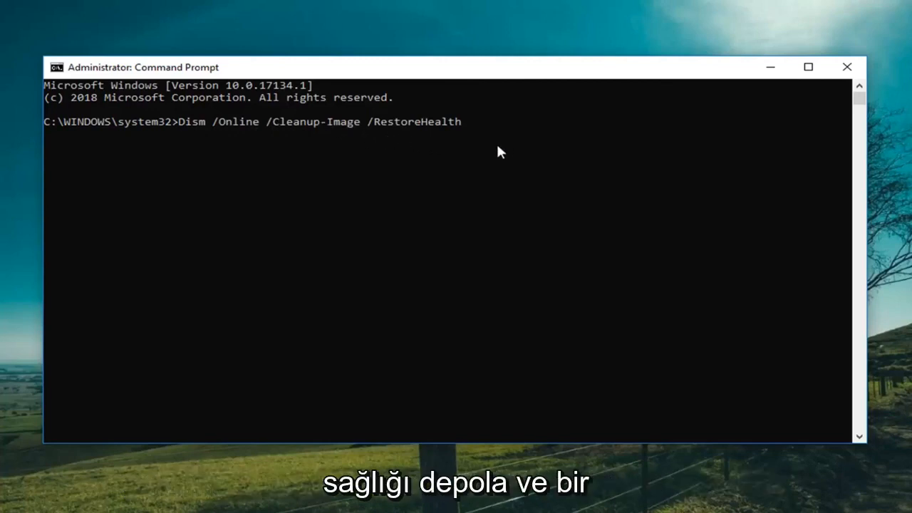
mouse_move(422, 255)
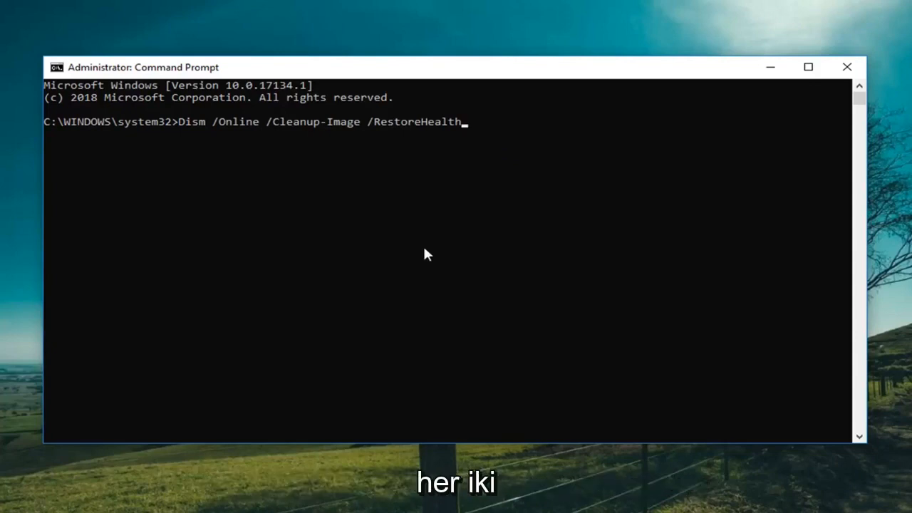
key(Enter)
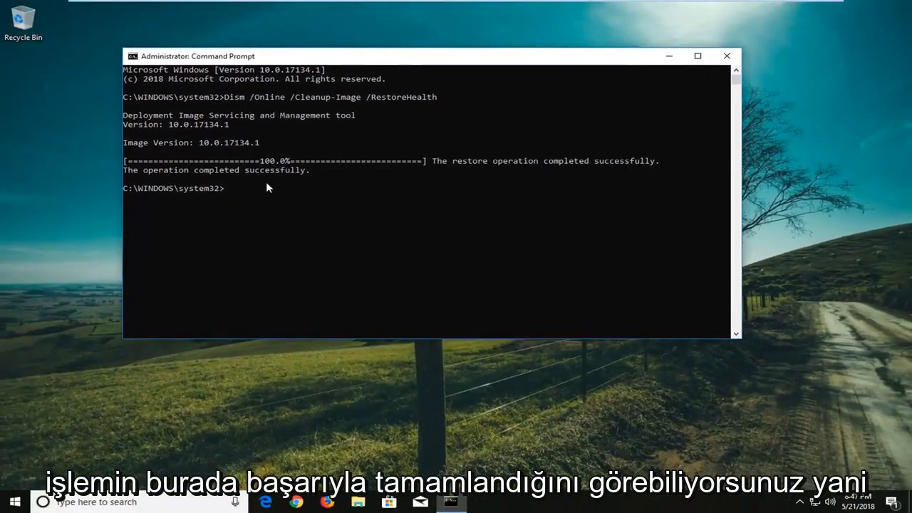
Run sfc /scannow at the elevated prompt to begin the System File Checker scan.
text(sfc /)
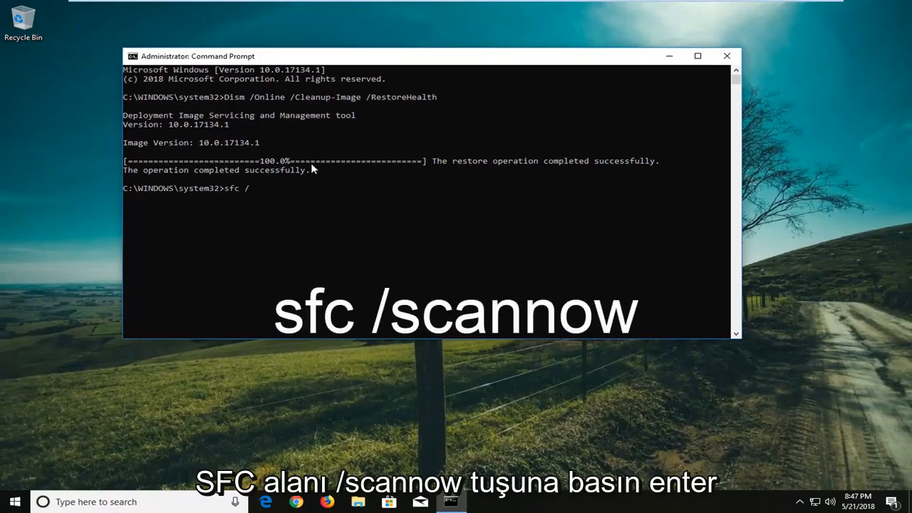
key(enter)
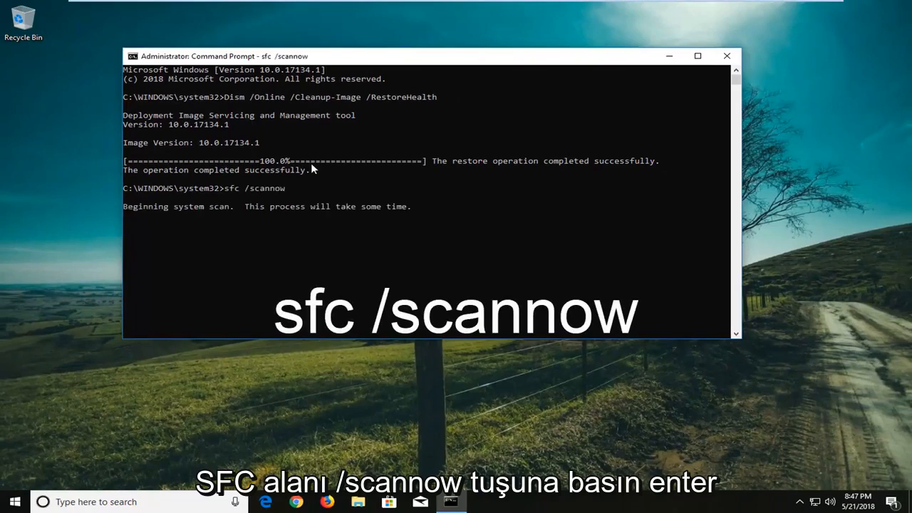